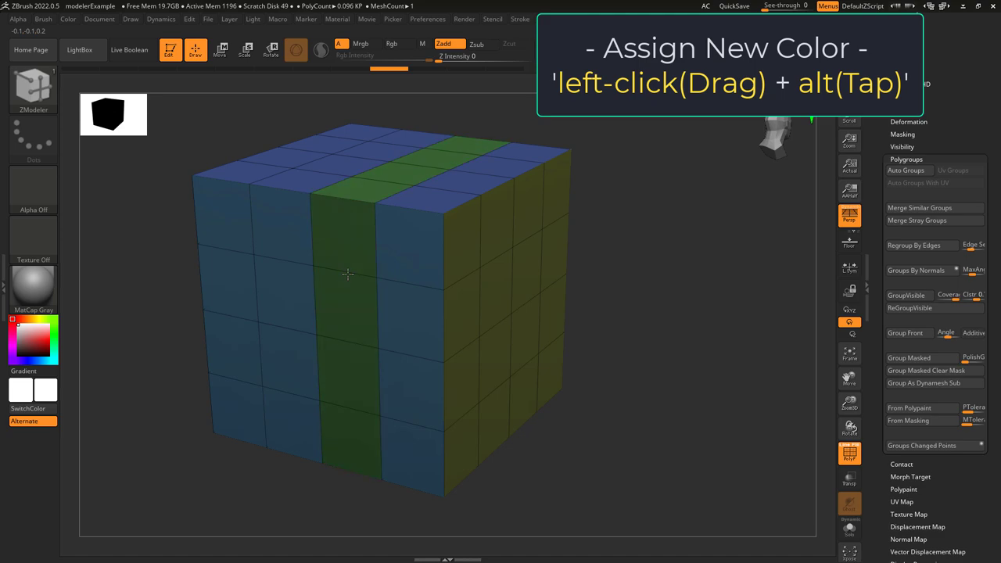
Set the PolyGroup Polyloop action to Overwrite and regroup a vertical face loop green.
{"action": "left_click", "coordinate": [348, 274]}
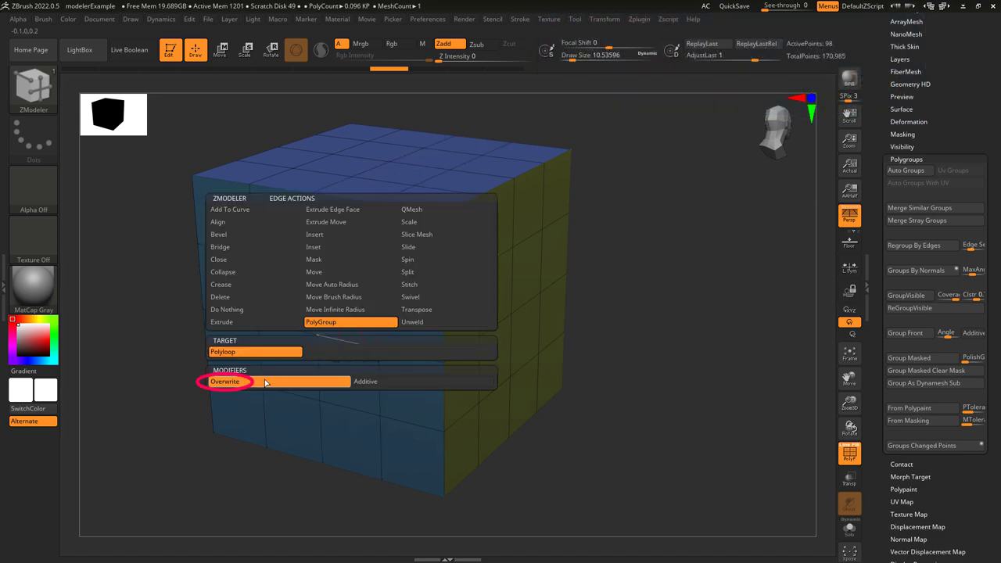
{"action": "left_click", "coordinate": [225, 380]}
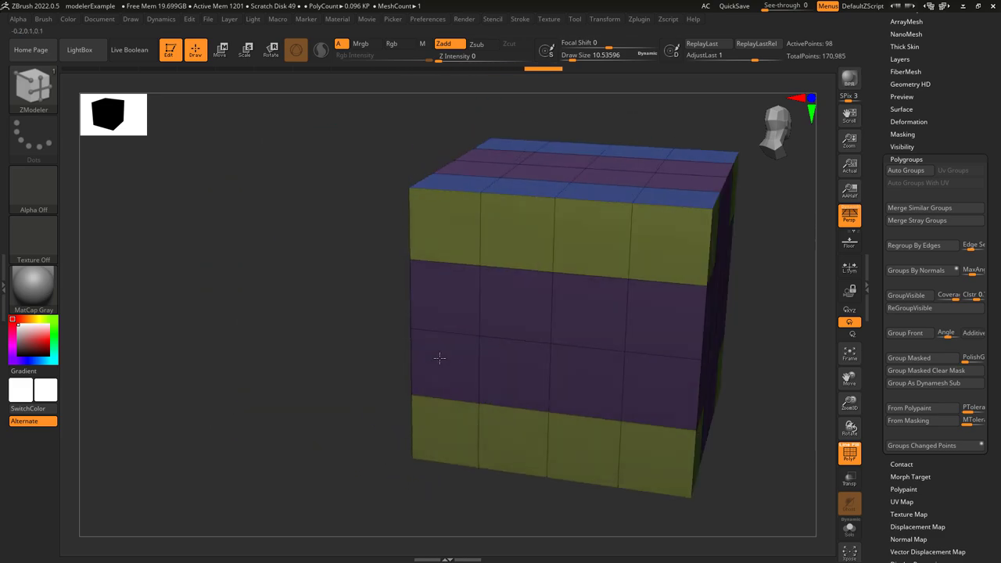
{"action": "left_click_drag", "start_coordinate": [437, 360], "coordinate": [275, 366]}
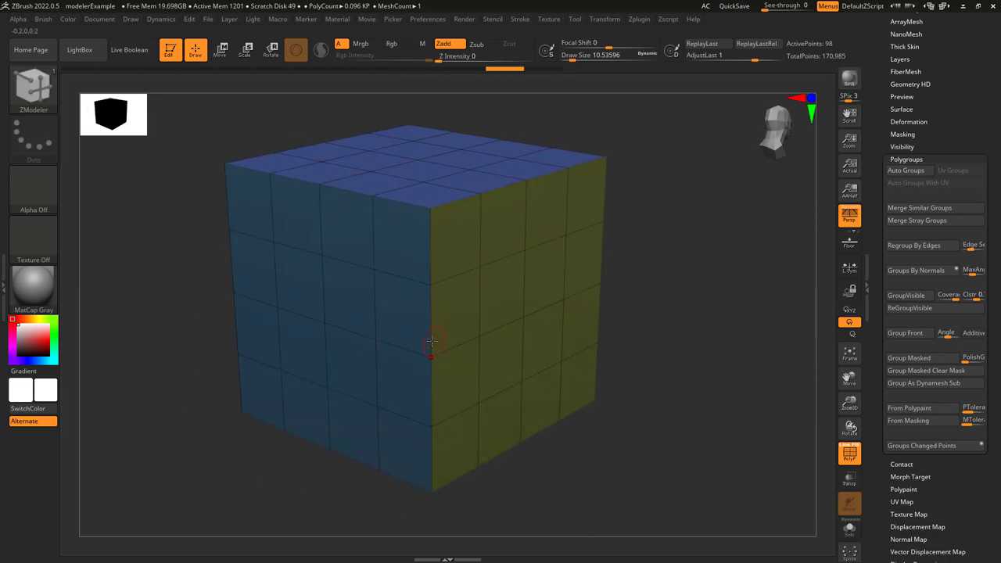
{"action": "left_click", "coordinate": [347, 262]}
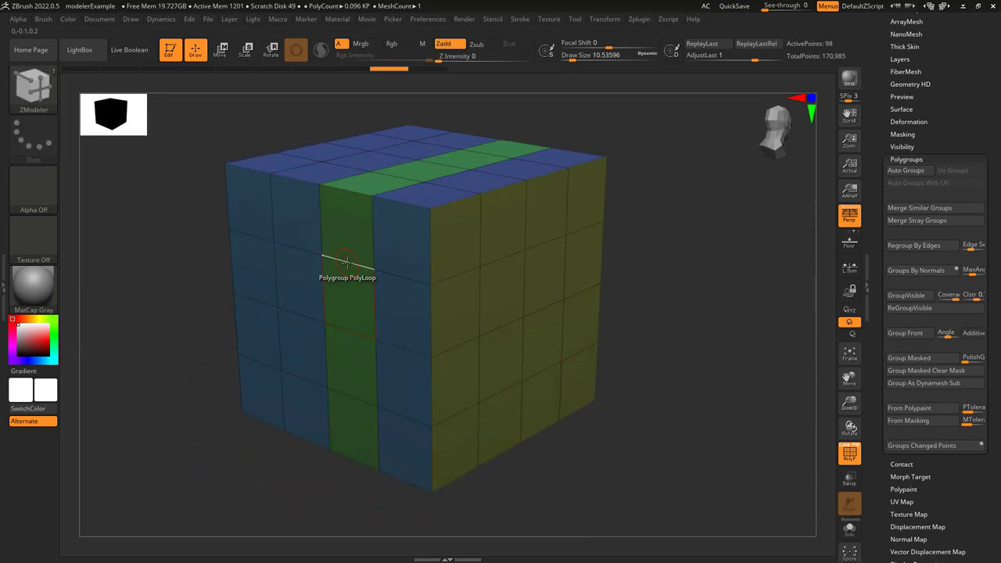